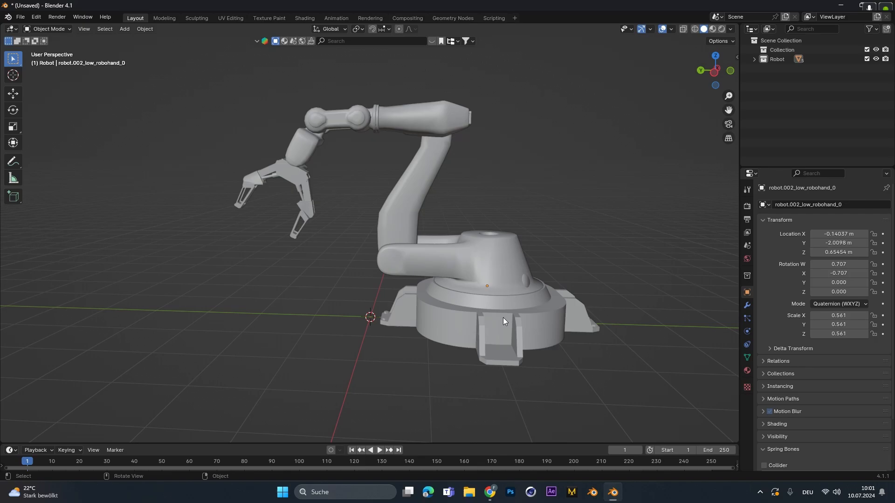
Select the robot's long upper arm mesh in Object Mode.
{"action": "left_click", "coordinate": [481, 297]}
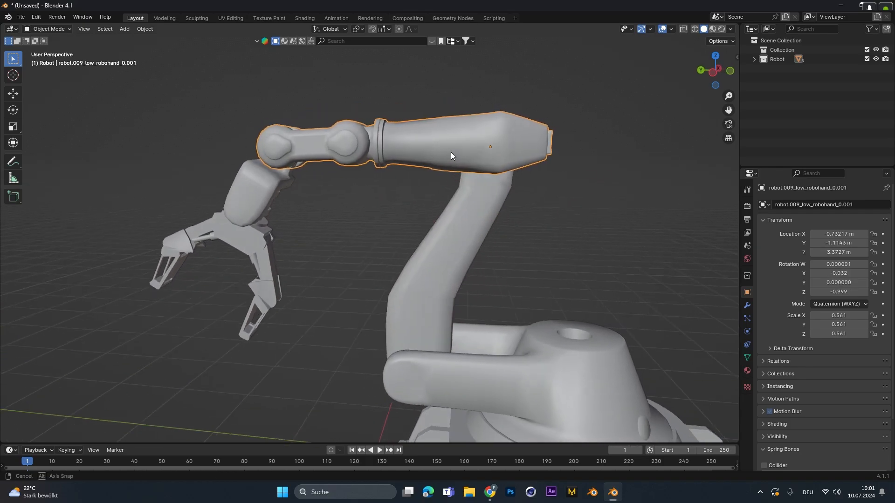
From side view, separate the two-joint linkage from the upper arm with P > Selection.
{"action": "left_click_drag", "start_coordinate": [451, 155], "coordinate": [398, 174]}
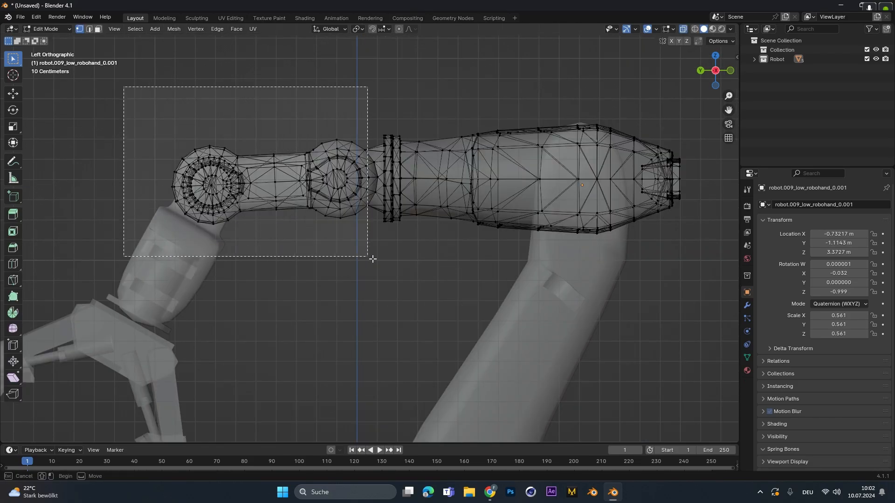
{"action": "key", "text": "p"}
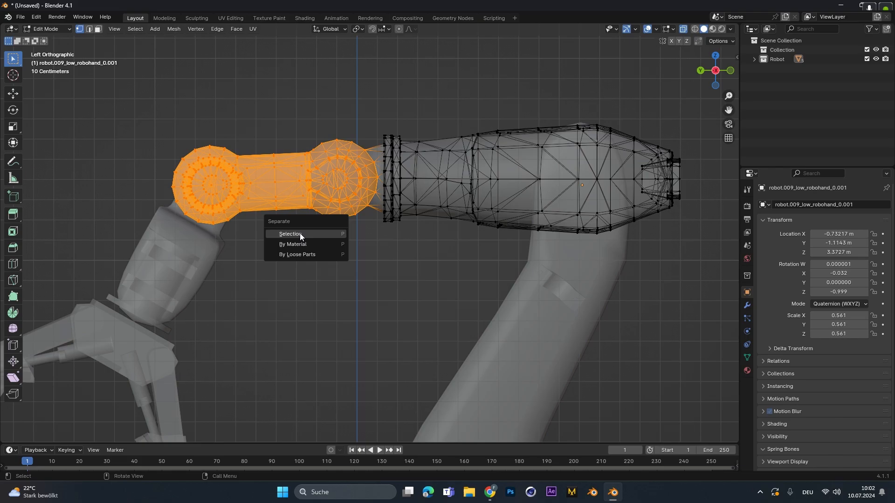
{"action": "left_click", "coordinate": [290, 234]}
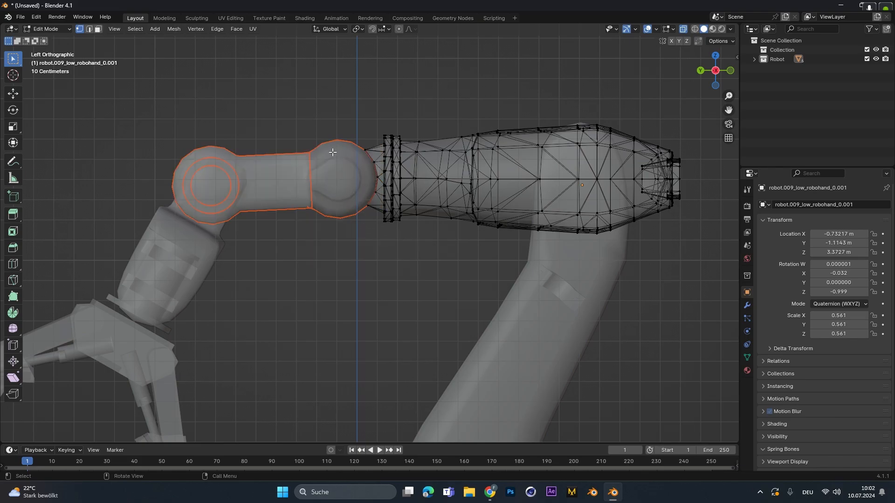
{"action": "key", "text": "Tab"}
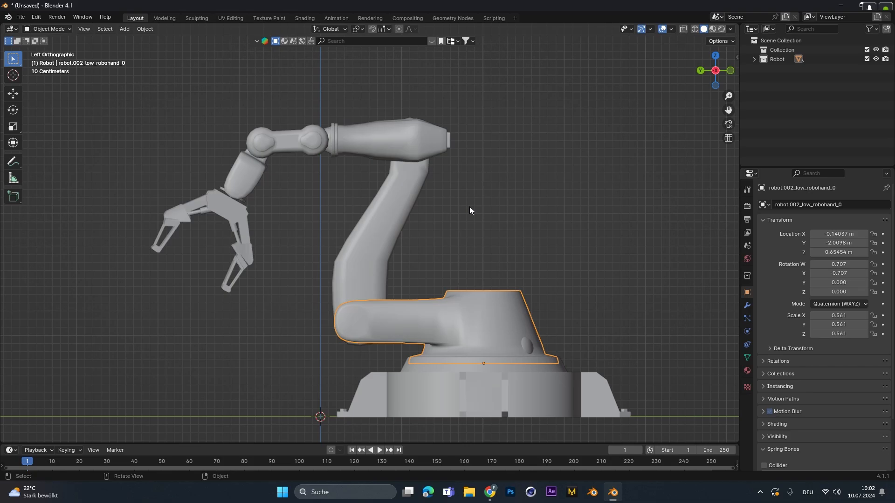
{"action": "left_click", "coordinate": [285, 141]}
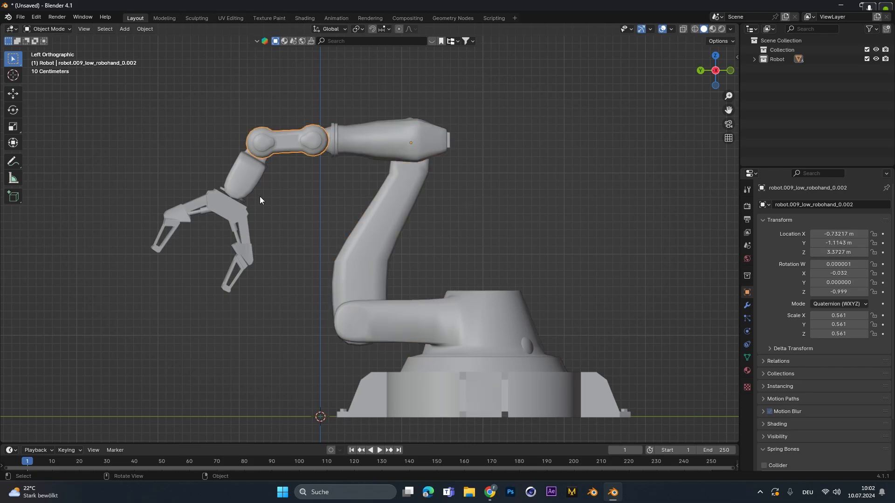
{"action": "left_click", "coordinate": [425, 314]}
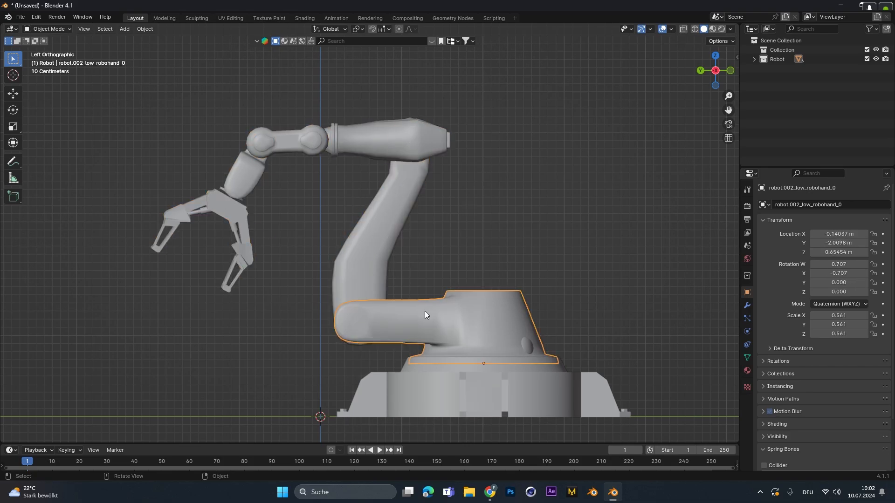
Add an armature and place its first bone between the turret arm's two pivots.
{"action": "left_click", "coordinate": [124, 29]}
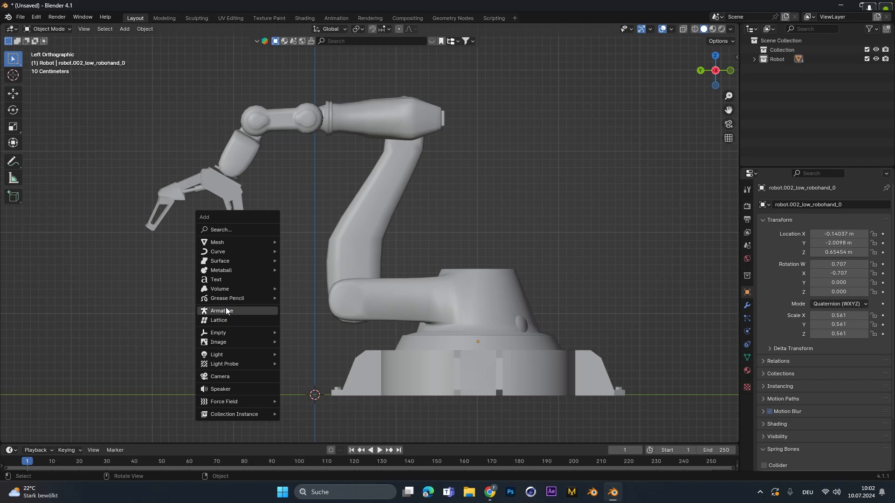
{"action": "left_click", "coordinate": [221, 311]}
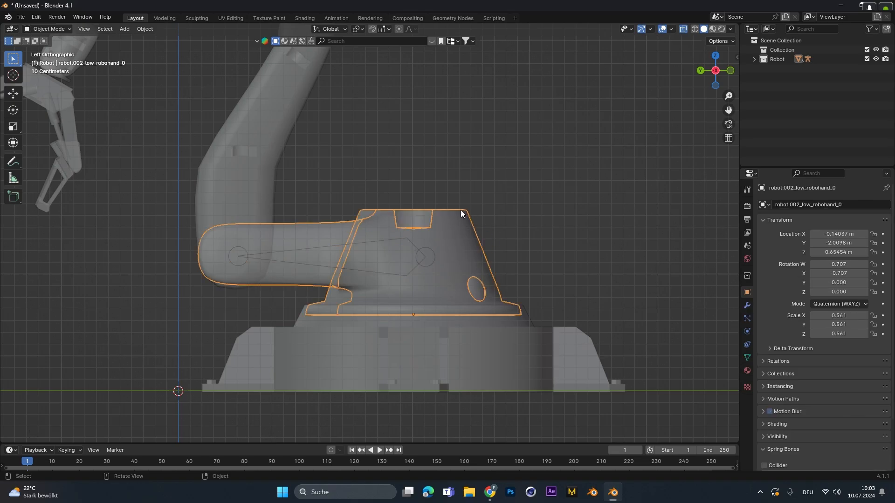
{"action": "left_click", "coordinate": [402, 259]}
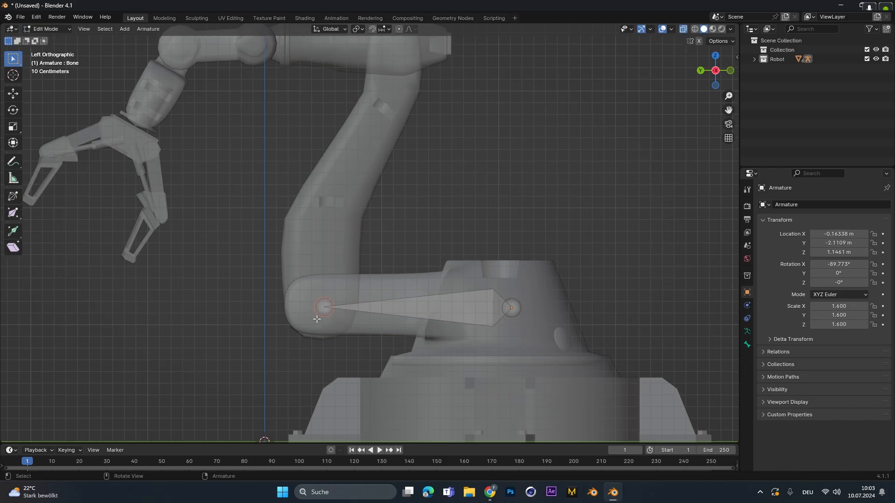
Extrude bones along each arm joint to the gripper, plus a final bone past it.
{"action": "key", "text": "e"}
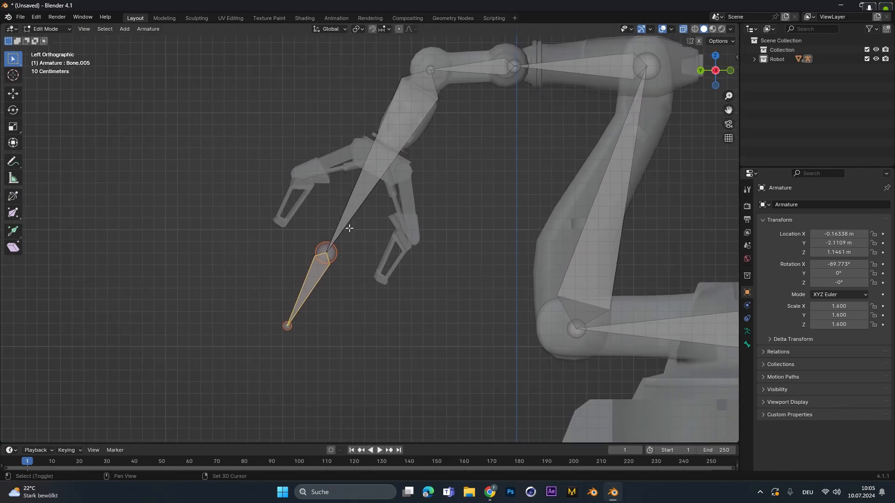
Clear the parent of Bone.005, the extra bone below the gripper.
{"action": "key", "text": "alt+p"}
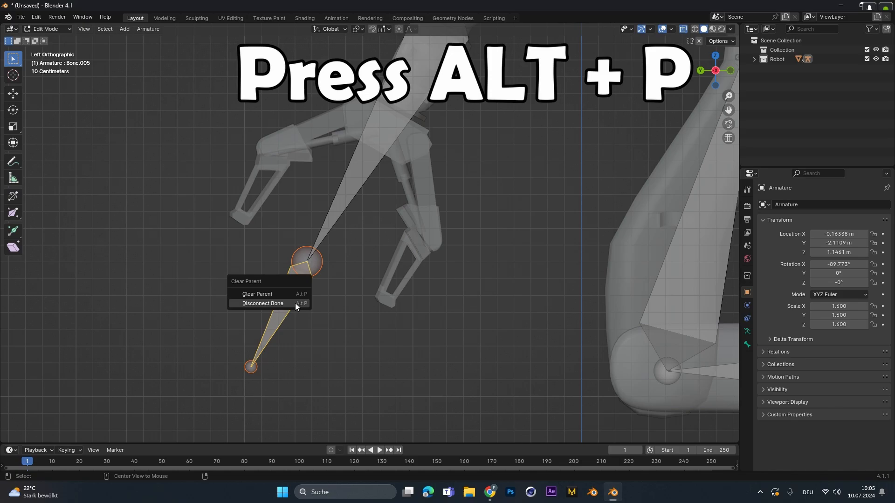
{"action": "mouse_move", "coordinate": [265, 297]}
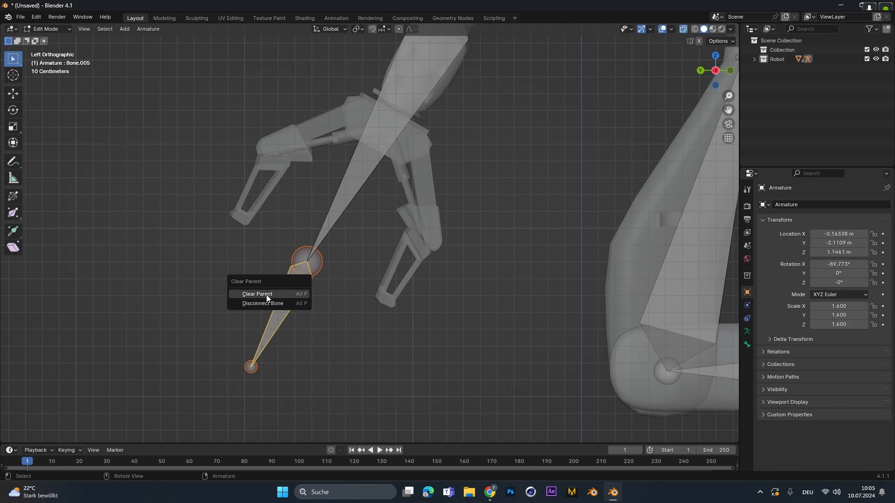
{"action": "left_click", "coordinate": [257, 295]}
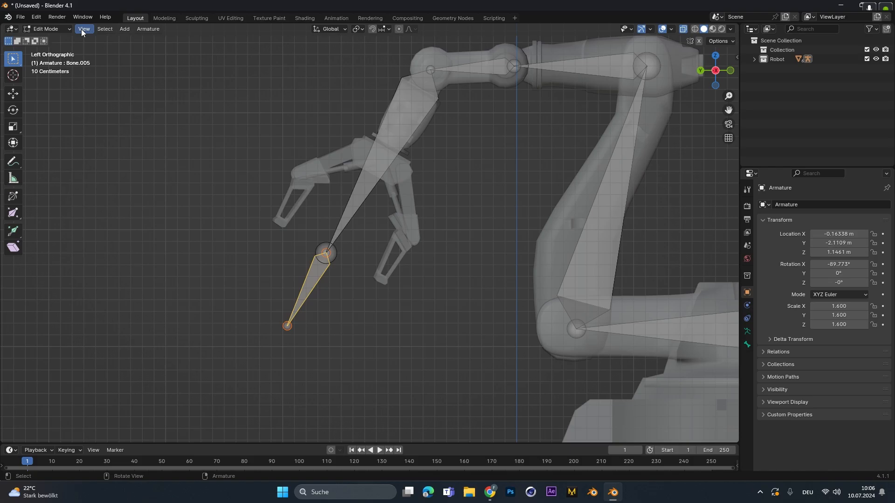
In Pose Mode, add an IK constraint to the hand bone targeting the detached bone.
{"action": "left_click", "coordinate": [49, 28]}
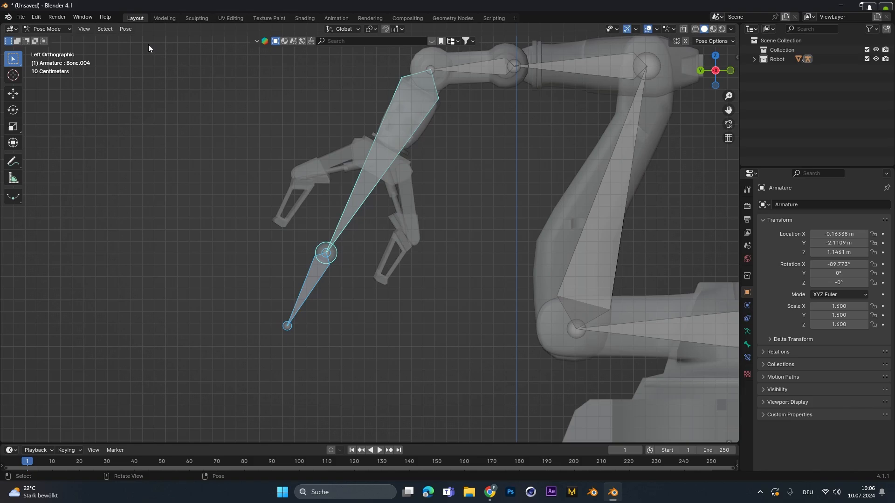
{"action": "left_click", "coordinate": [125, 29]}
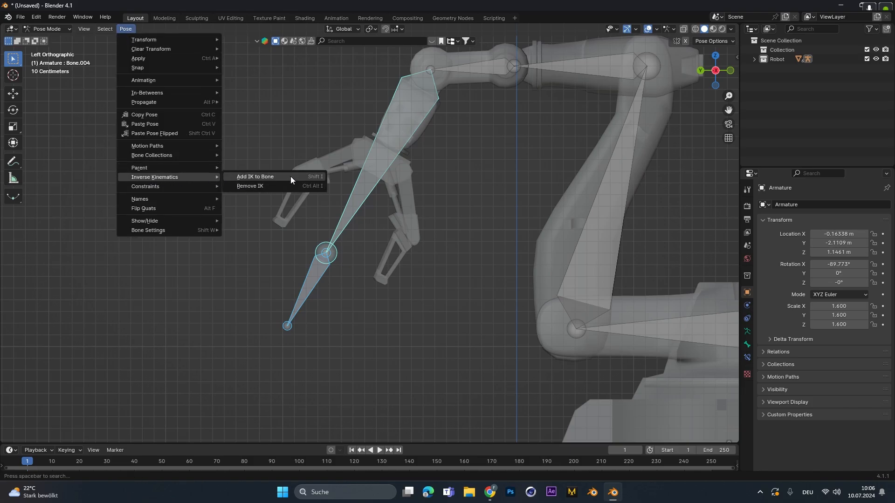
{"action": "mouse_move", "coordinate": [255, 176]}
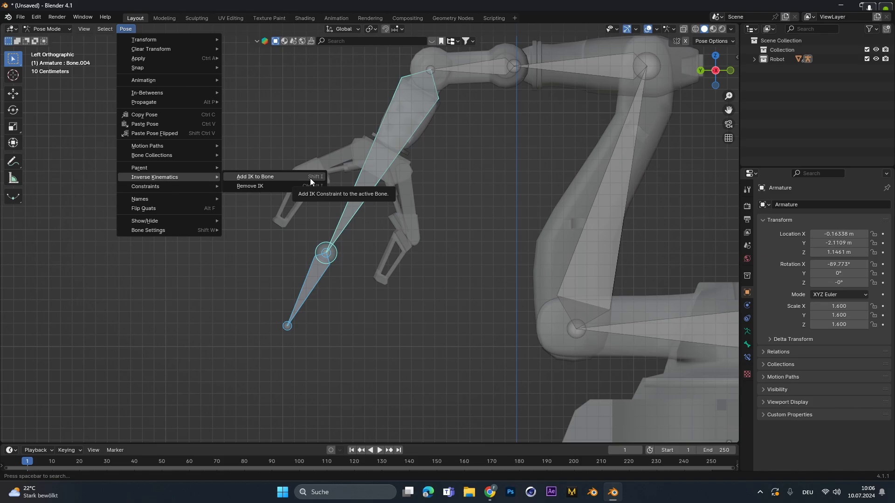
{"action": "left_click", "coordinate": [255, 178]}
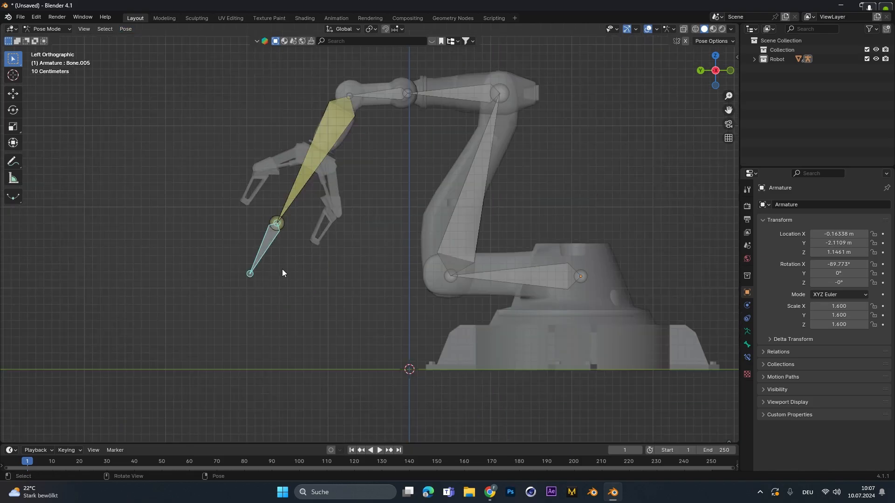
{"action": "key", "text": "g"}
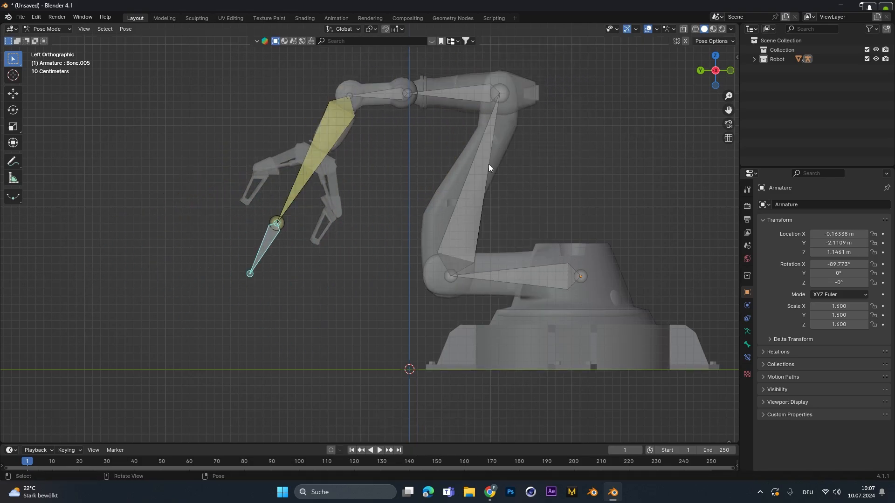
Parent the turret mesh to the armature's bottom bone using Ctrl+P > Bone.
{"action": "left_click", "coordinate": [46, 28]}
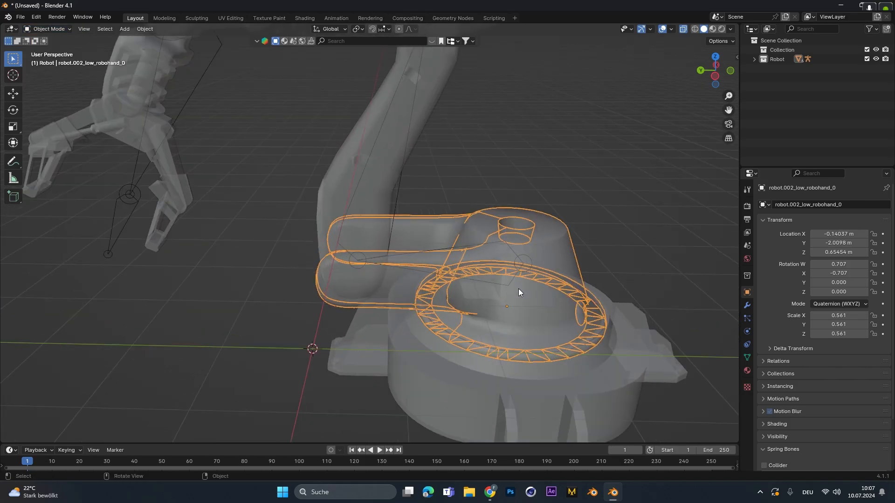
{"action": "left_click_drag", "start_coordinate": [520, 291], "coordinate": [360, 189]}
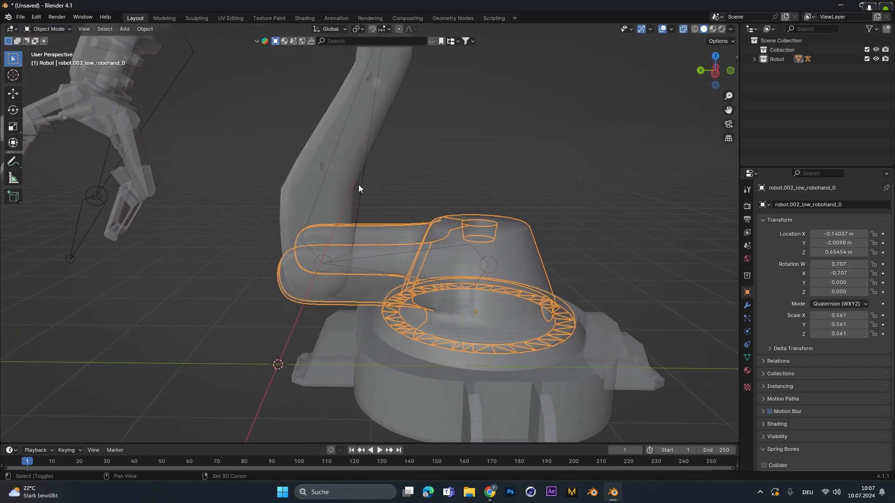
{"action": "left_click", "coordinate": [49, 29]}
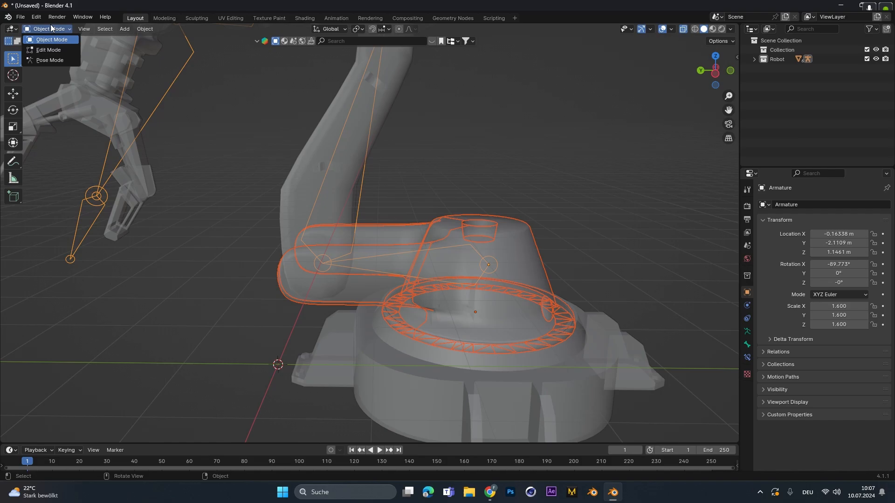
{"action": "left_click", "coordinate": [49, 60]}
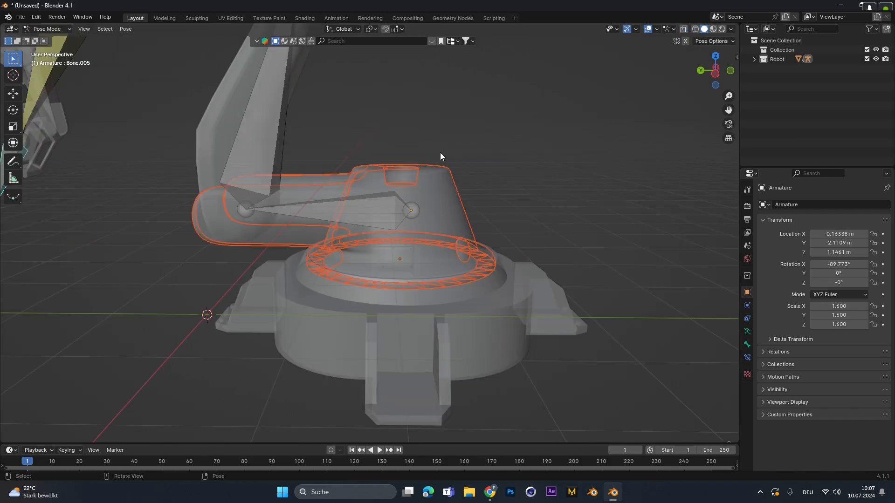
{"action": "mouse_move", "coordinate": [356, 228]}
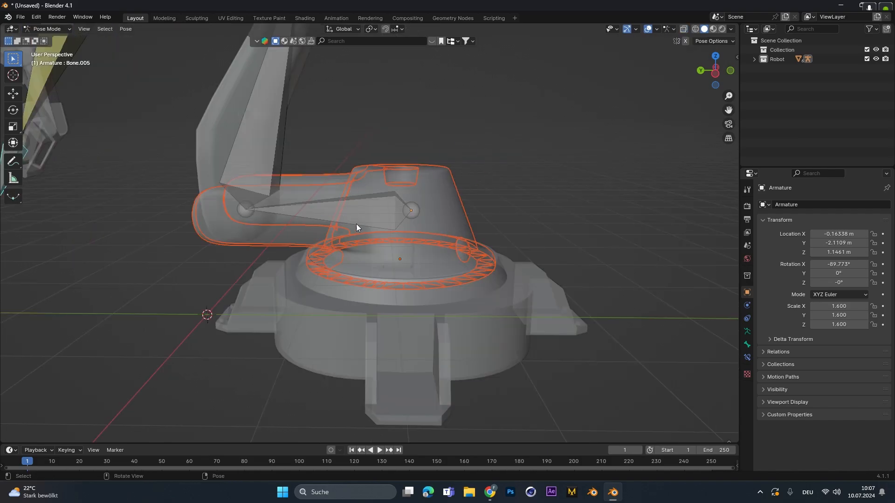
{"action": "left_click", "coordinate": [359, 214]}
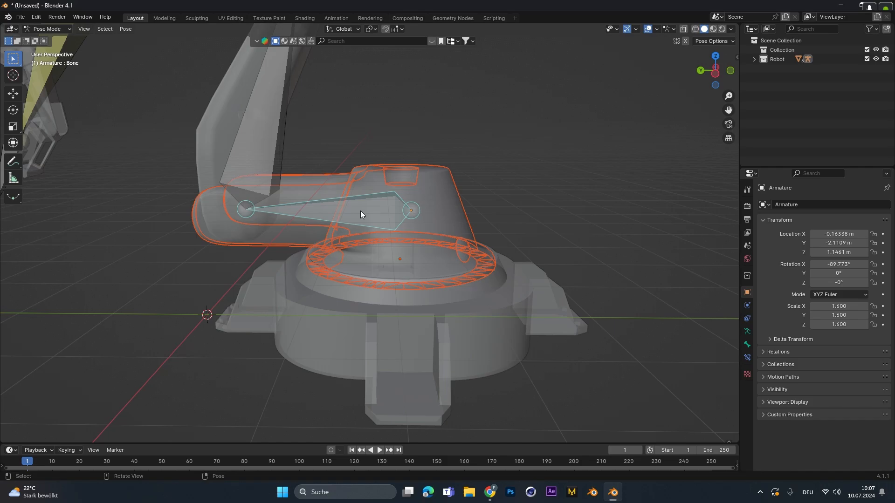
{"action": "key", "text": "ctrl+p"}
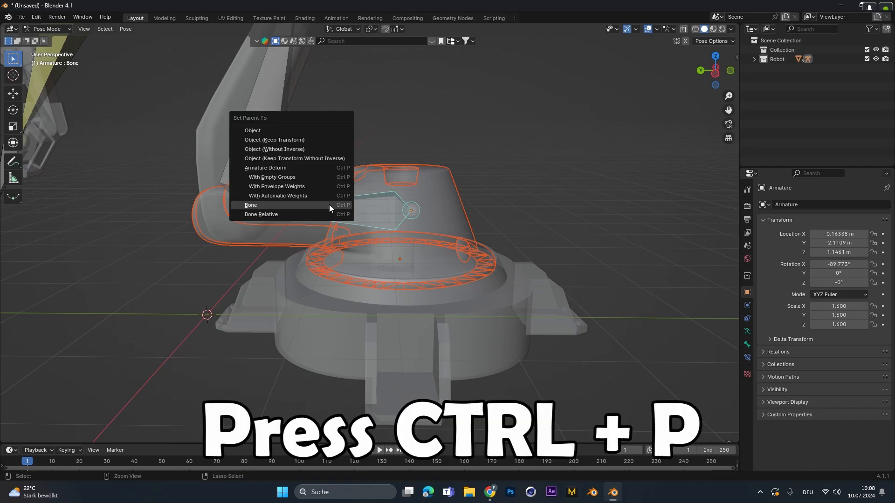
{"action": "mouse_move", "coordinate": [256, 206]}
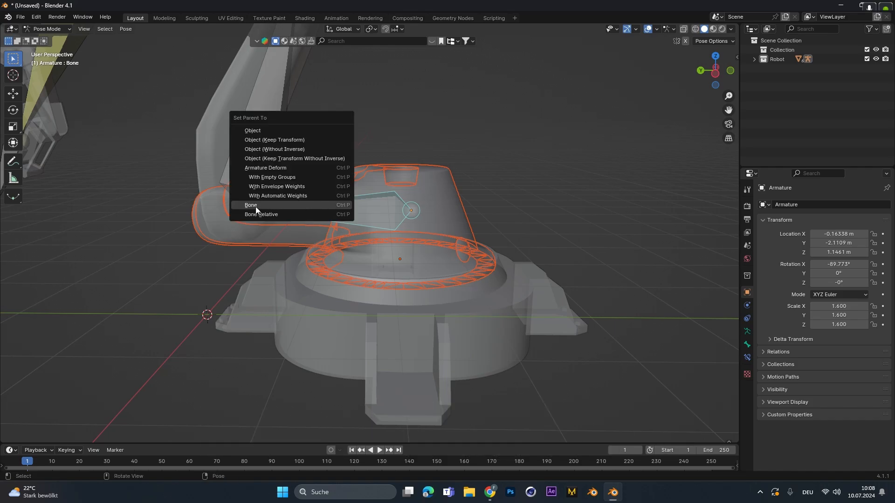
{"action": "left_click", "coordinate": [250, 205]}
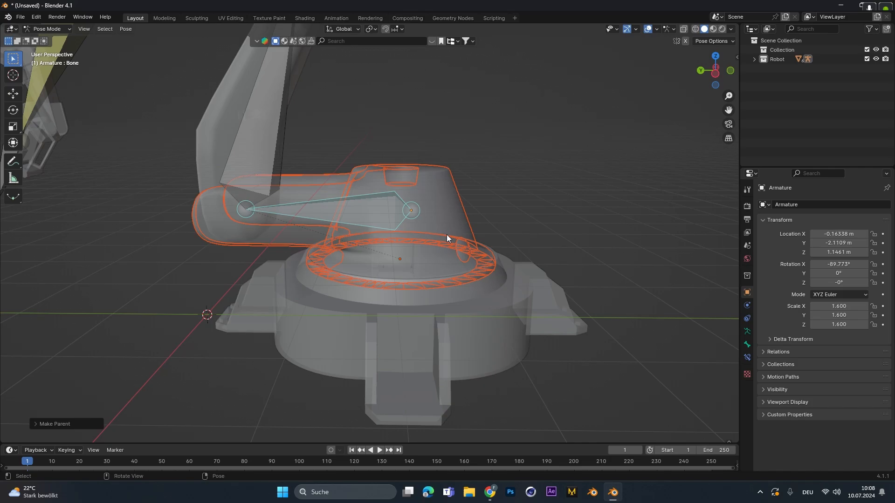
{"action": "mouse_move", "coordinate": [384, 211]}
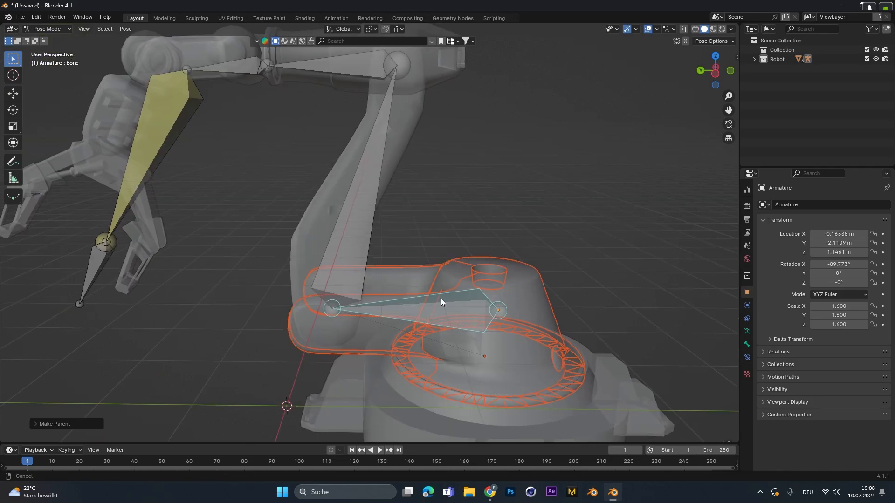
In Pose Mode, parent the upright arm section to its matching bone.
{"action": "left_click_drag", "start_coordinate": [439, 302], "coordinate": [474, 194]}
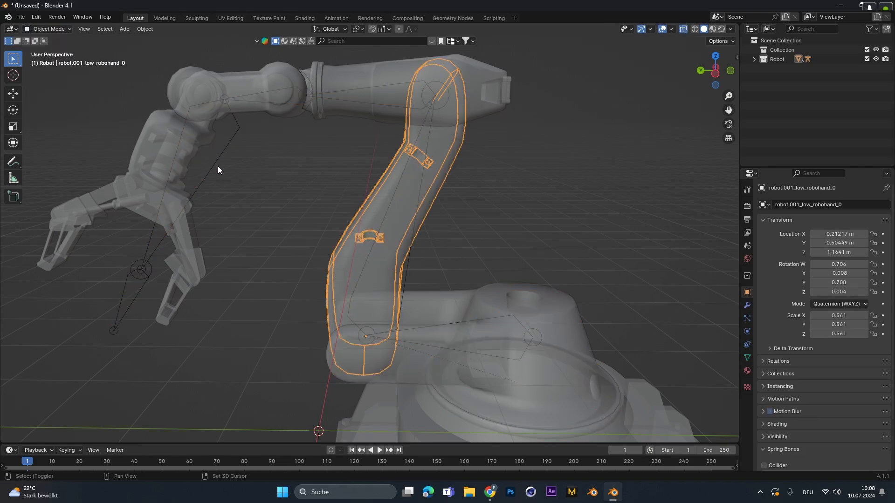
{"action": "left_click", "coordinate": [48, 28]}
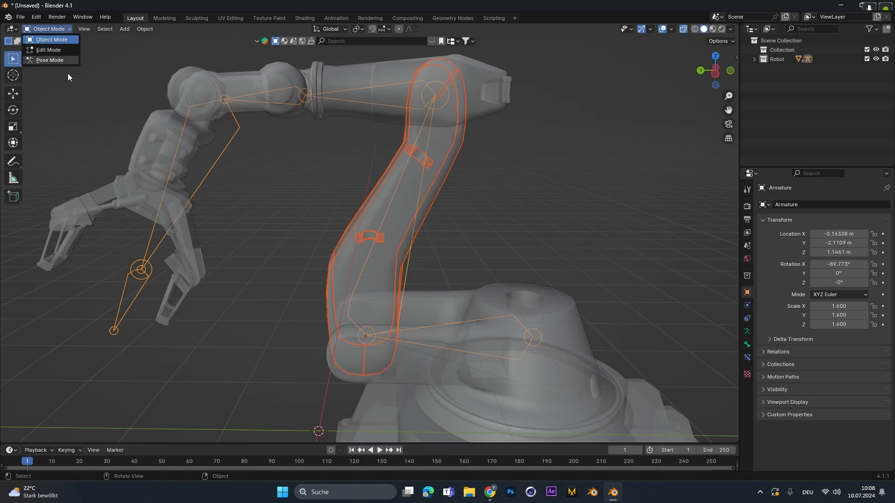
{"action": "left_click", "coordinate": [50, 60]}
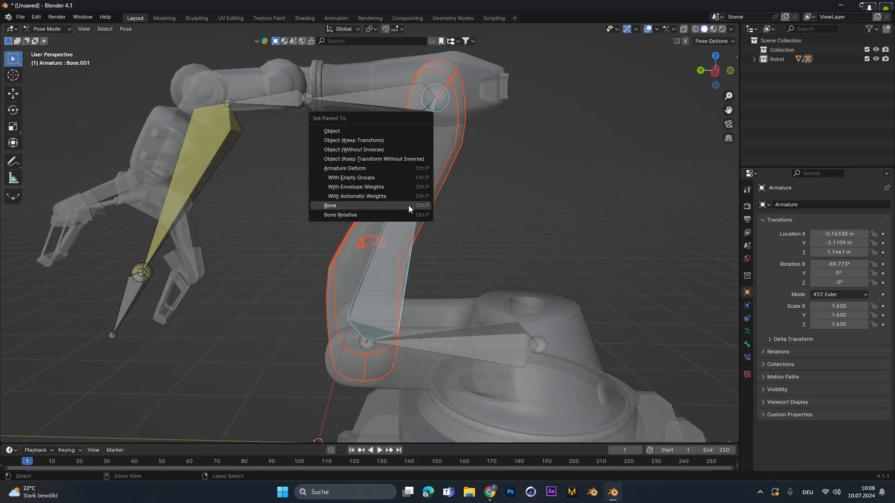
{"action": "left_click", "coordinate": [330, 205]}
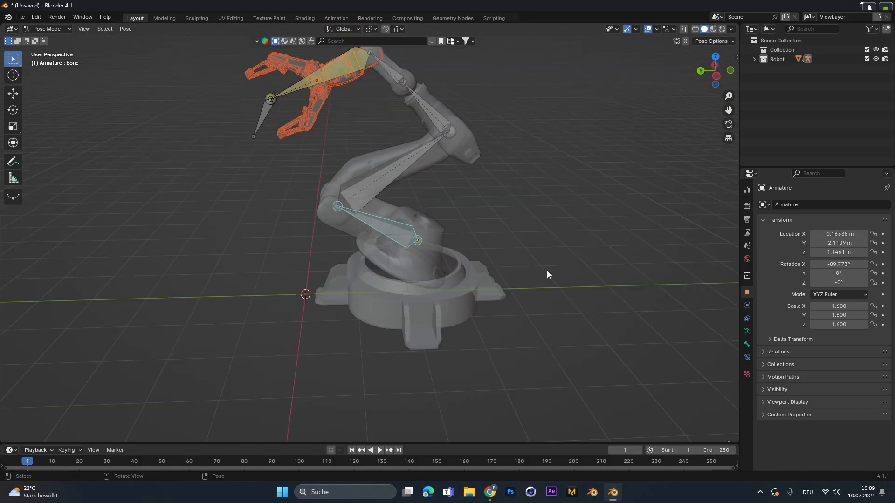
Test the IK handle, then enable Lock IK Y and Z on Bone.001.
{"action": "left_click", "coordinate": [747, 330]}
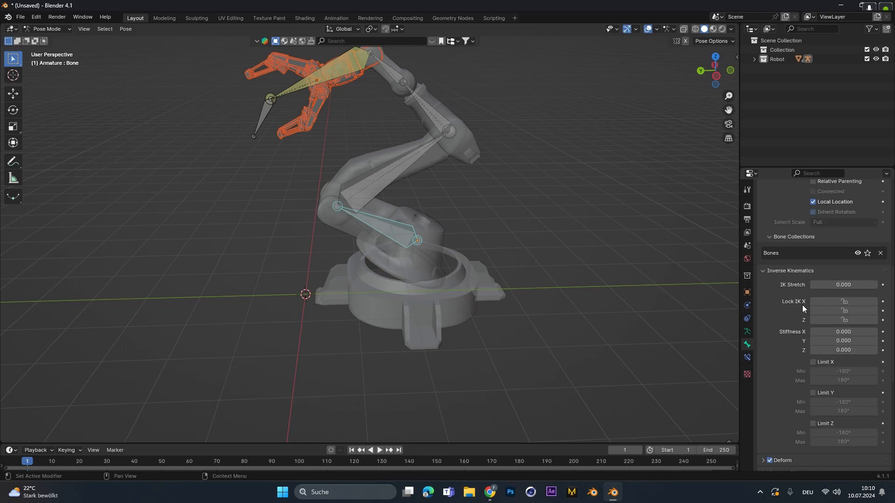
{"action": "mouse_move", "coordinate": [779, 324]}
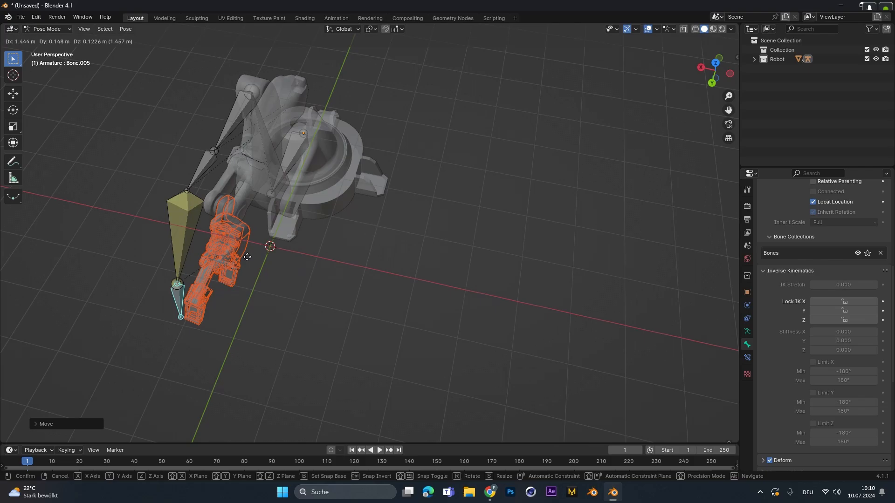
{"action": "left_click_drag", "start_coordinate": [247, 256], "coordinate": [104, 185]}
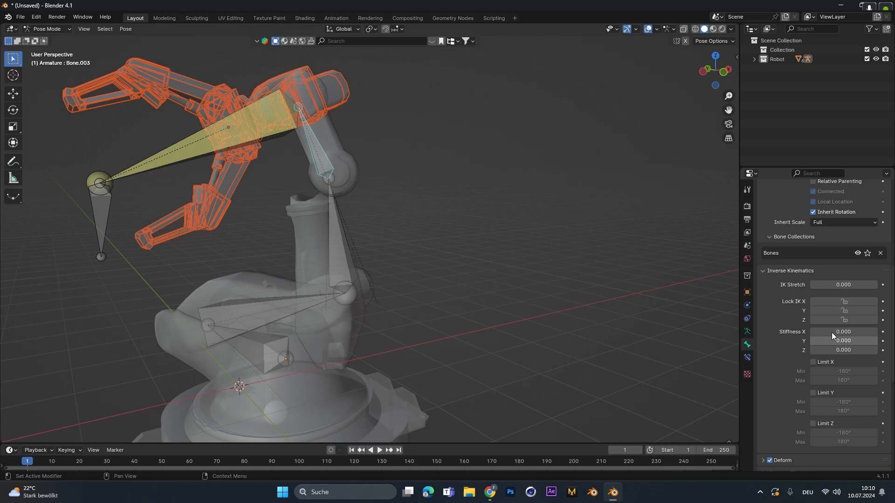
{"action": "left_click", "coordinate": [844, 302]}
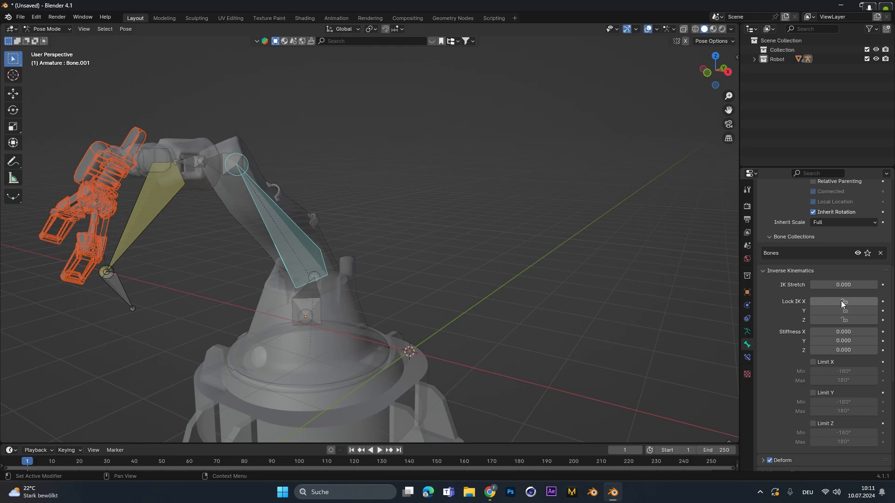
{"action": "left_click", "coordinate": [844, 301]}
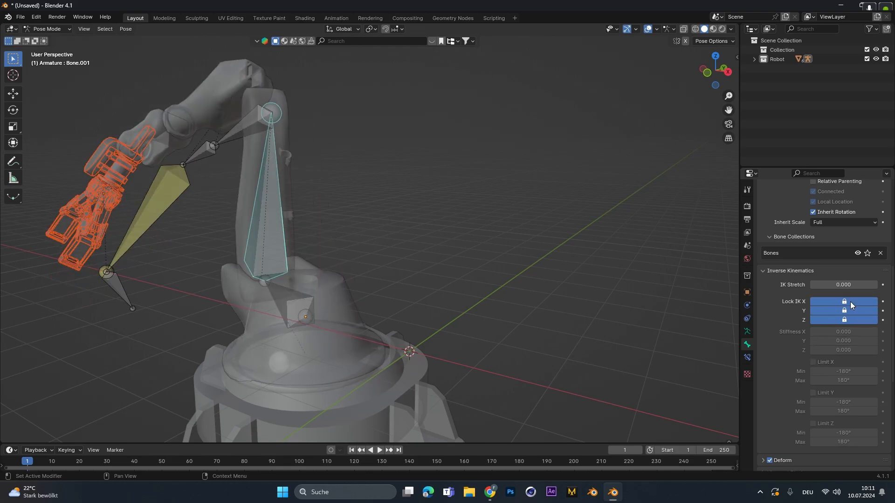
{"action": "left_click", "coordinate": [843, 302]}
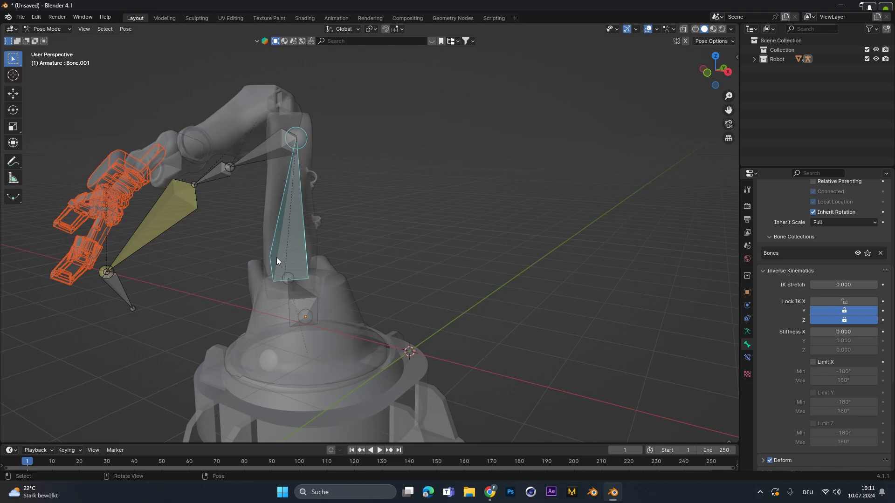
{"action": "left_click_drag", "start_coordinate": [277, 262], "coordinate": [386, 267]}
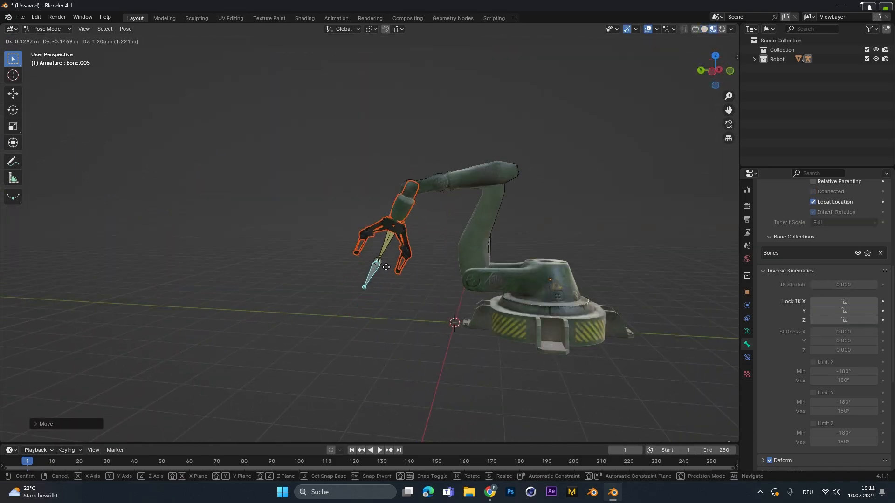
Move the IK handle down, closer, then up and left so the gripper follows.
{"action": "left_click_drag", "start_coordinate": [386, 267], "coordinate": [371, 307]}
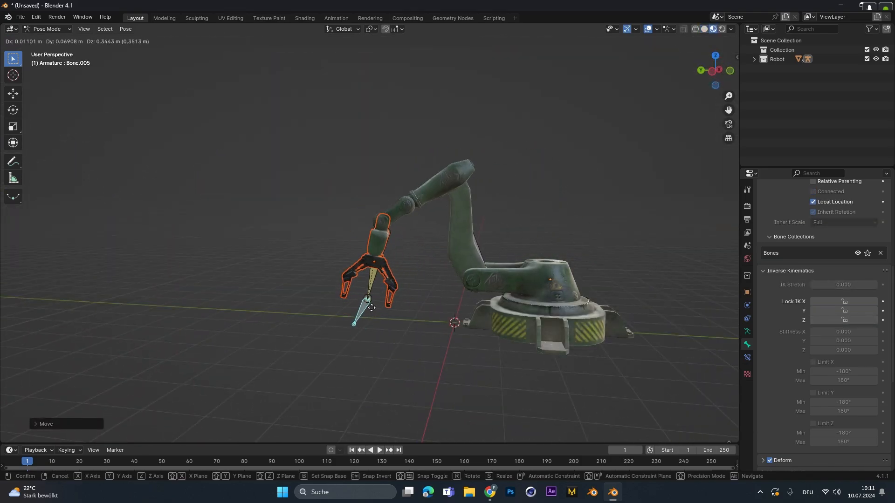
{"action": "left_click_drag", "start_coordinate": [371, 308], "coordinate": [303, 317]}
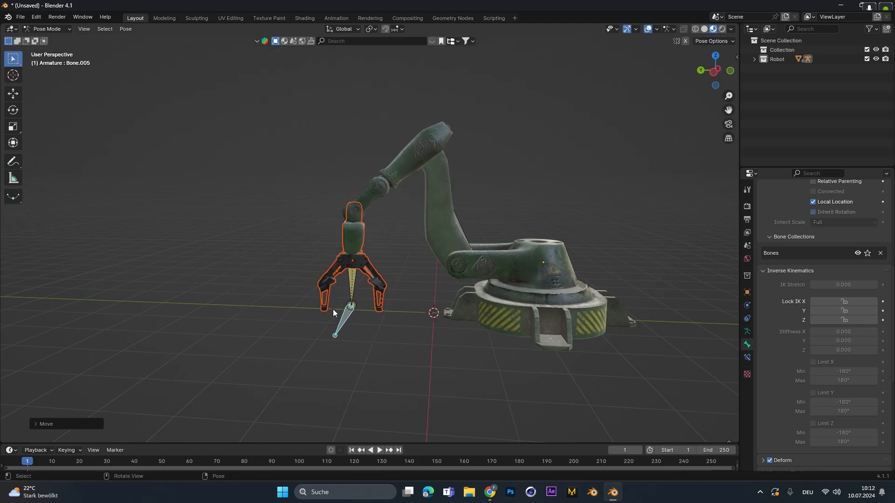
{"action": "left_click_drag", "start_coordinate": [351, 305], "coordinate": [259, 189]}
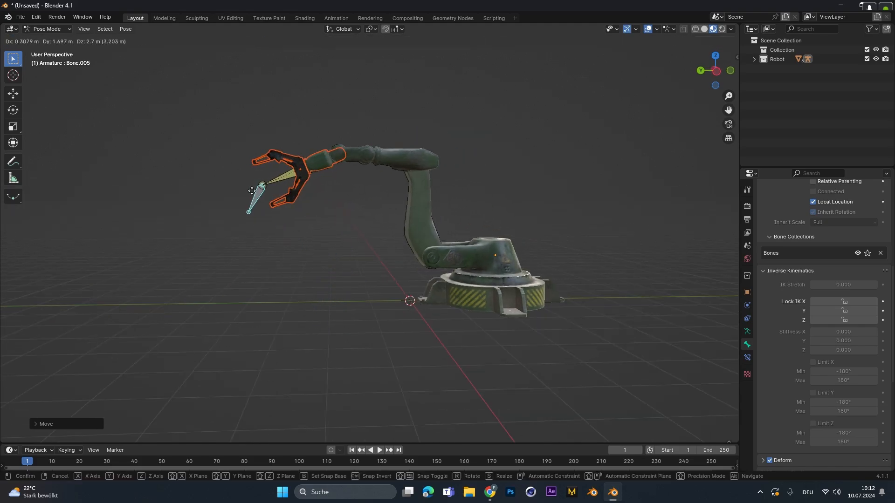